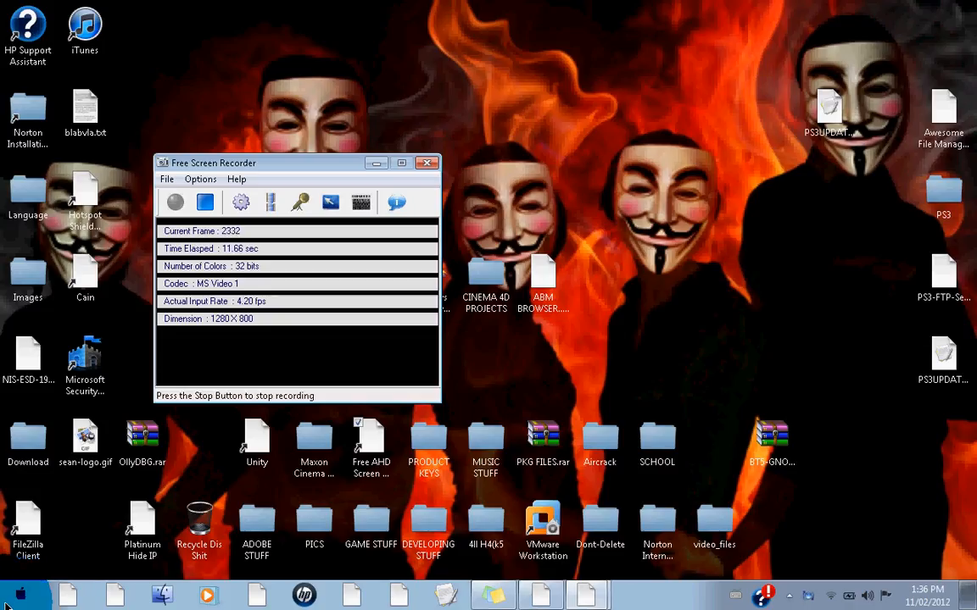
Step: Search the Start Menu for "clean" to launch Disk Cleanup
click(19, 593)
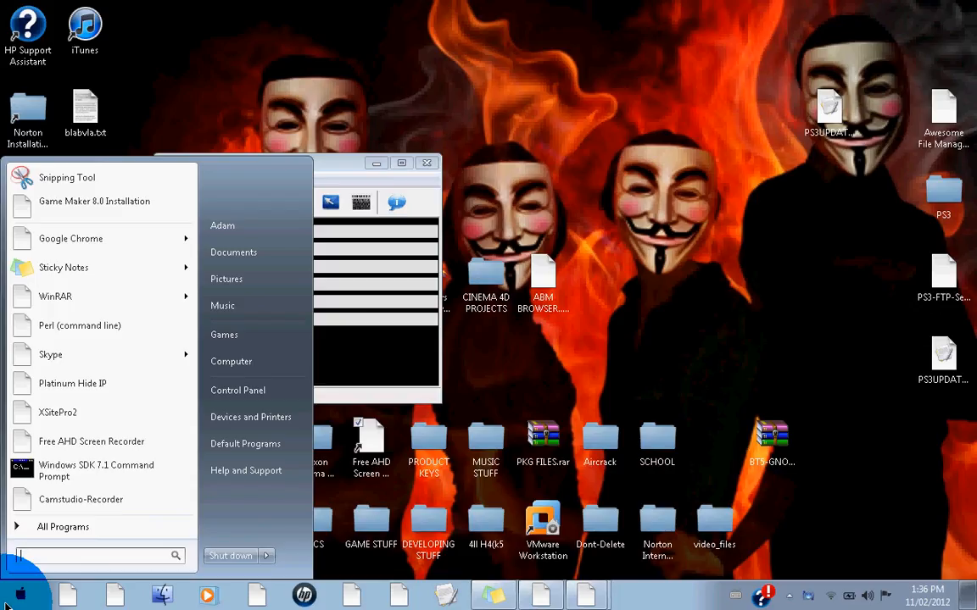
text(clean)
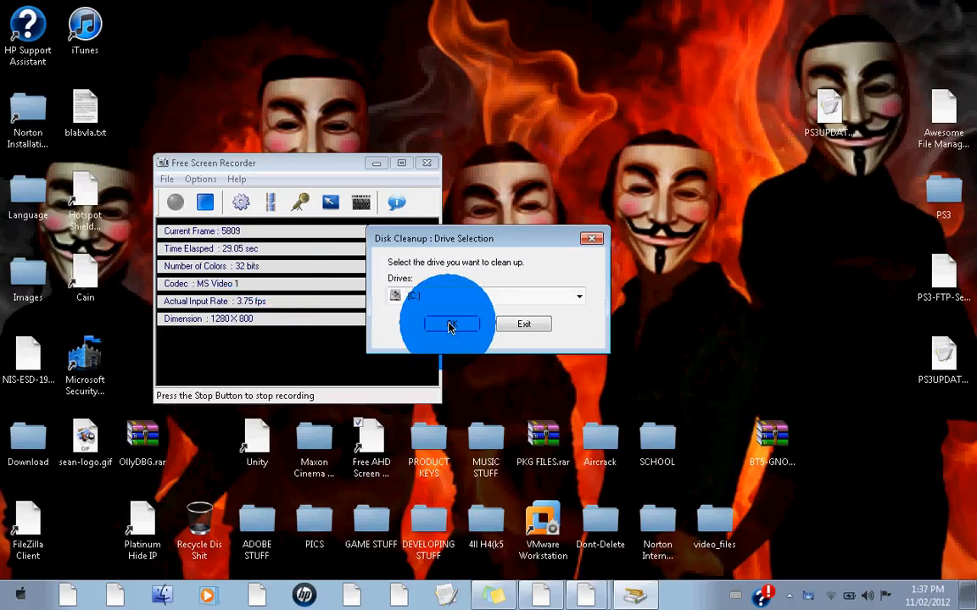
Step: Confirm drive C: for cleanup so the space calculation begins
click(451, 324)
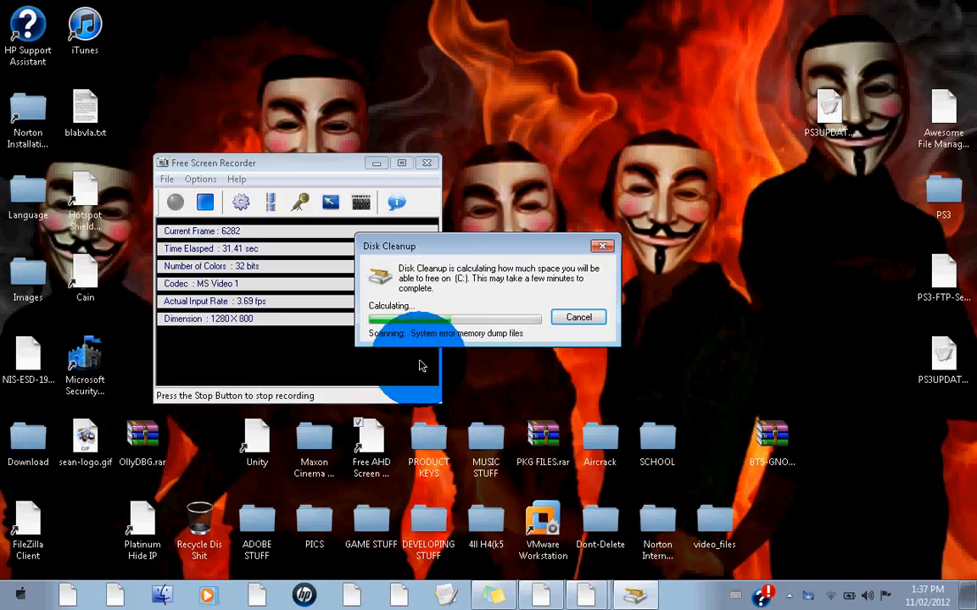
mouse_move(476, 413)
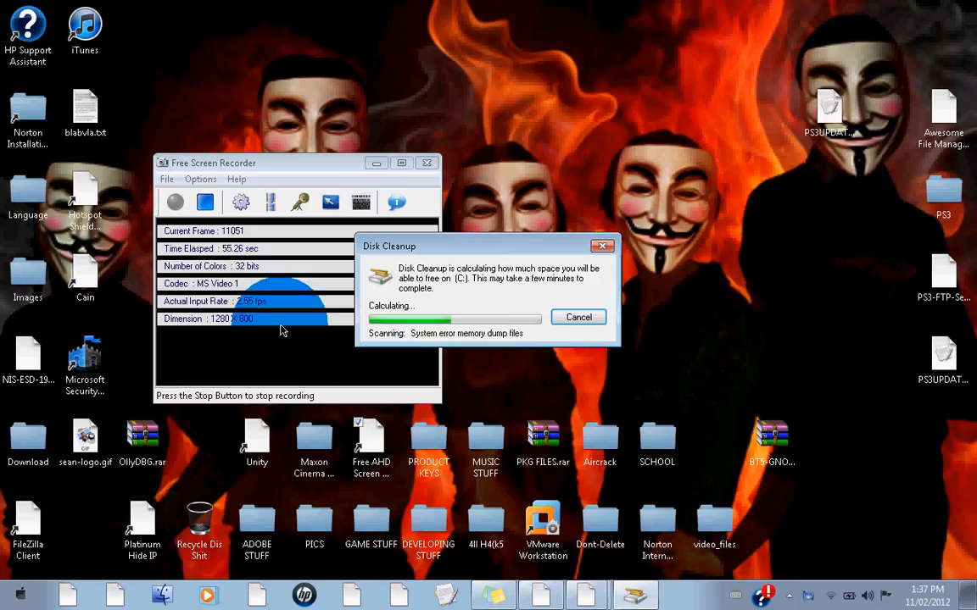
click(19, 595)
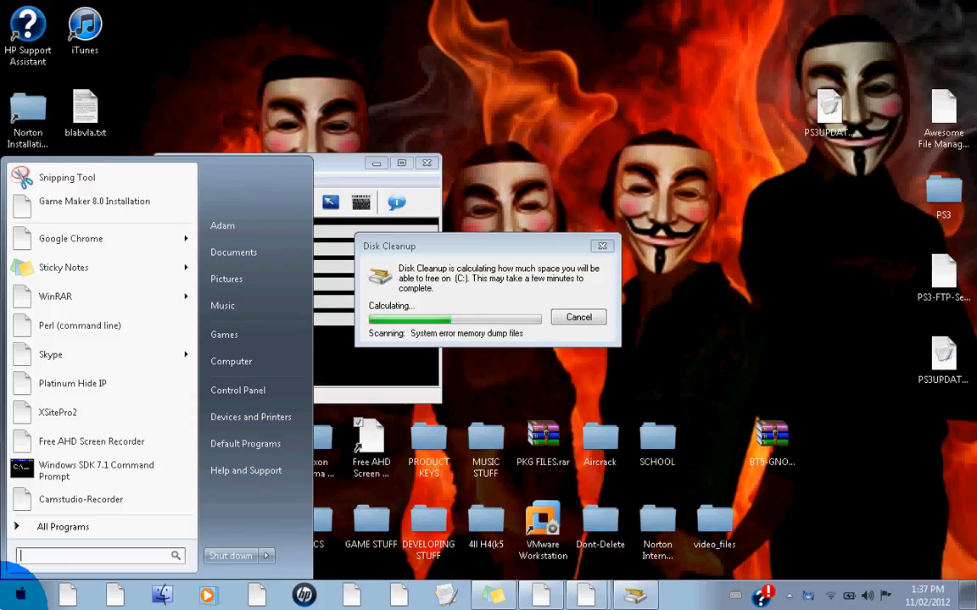
Step: Enter %temp% in the Start search while the C: scan finishes
text(%temp%)
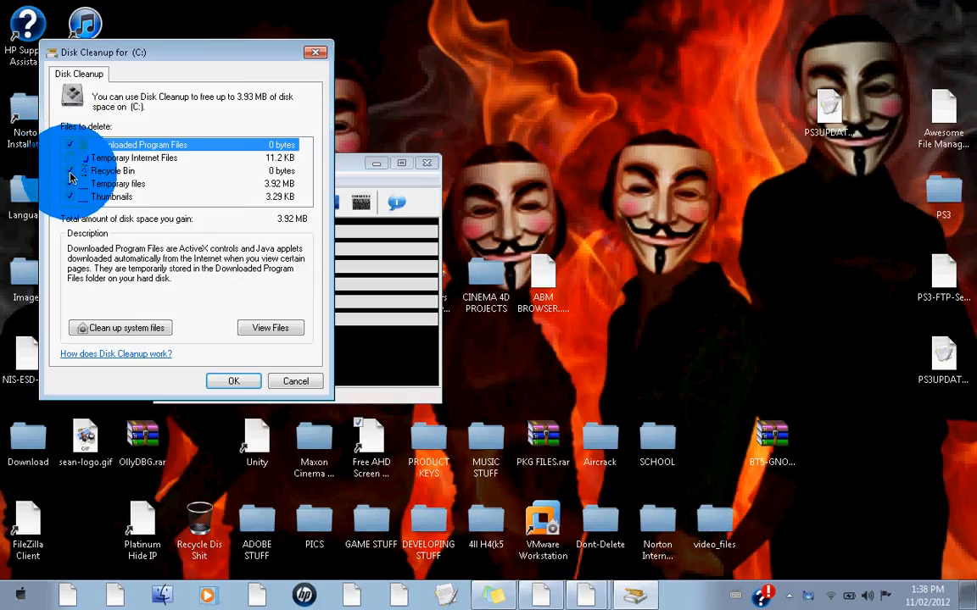
Step: Tick the remaining file category and confirm permanent deletion of all checked files
click(71, 158)
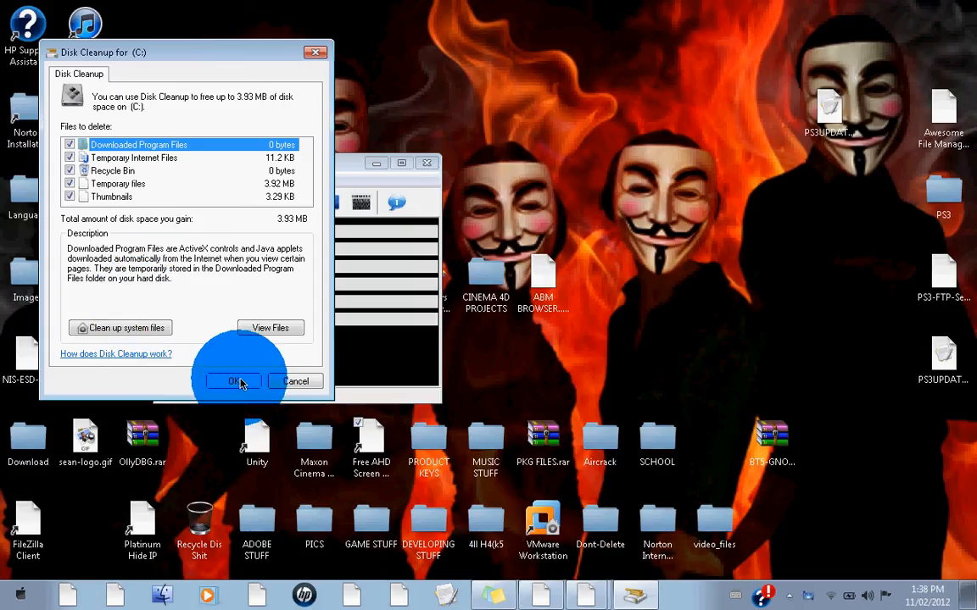
click(233, 380)
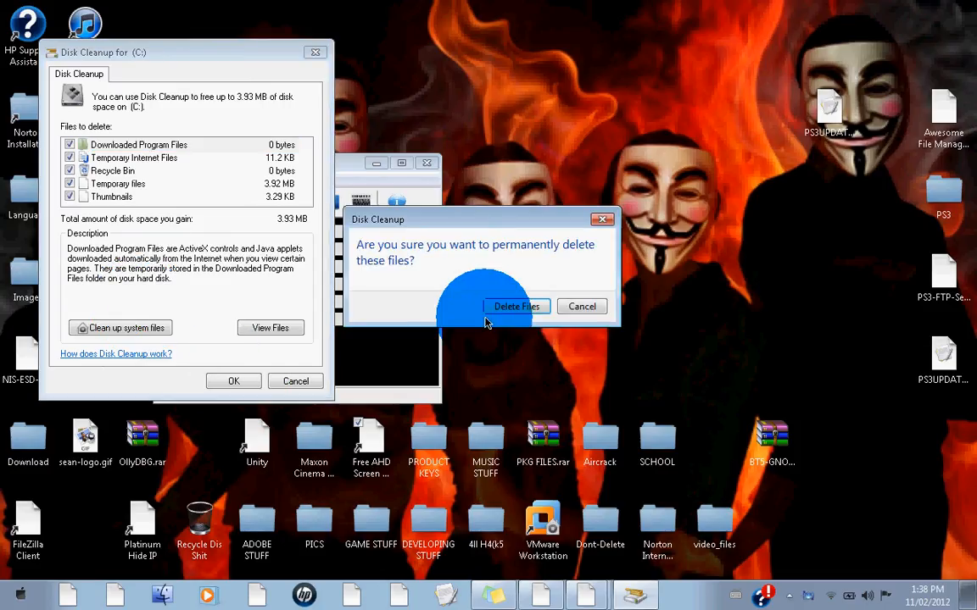
click(515, 306)
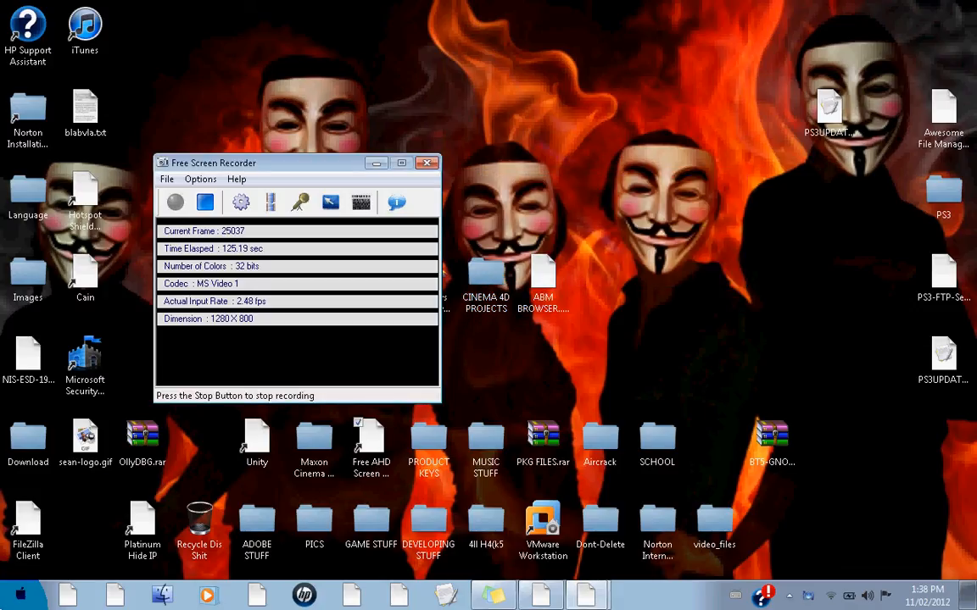
click(21, 593)
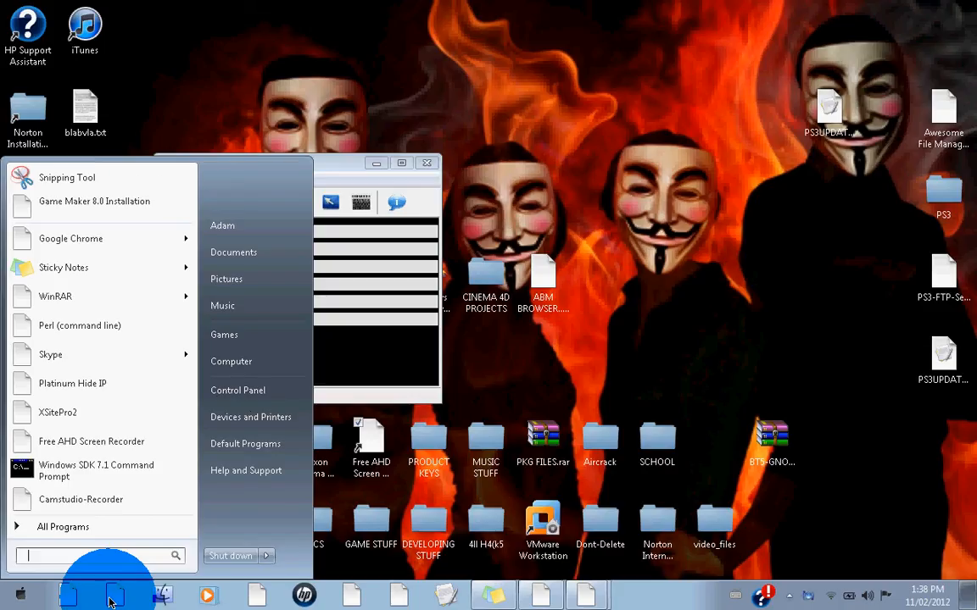
text(%temp)
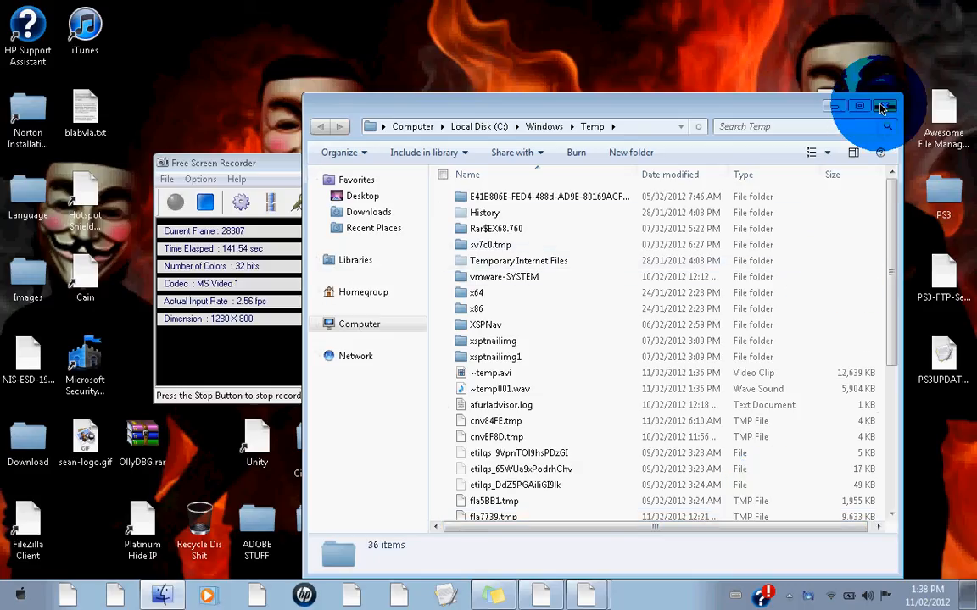
click(886, 106)
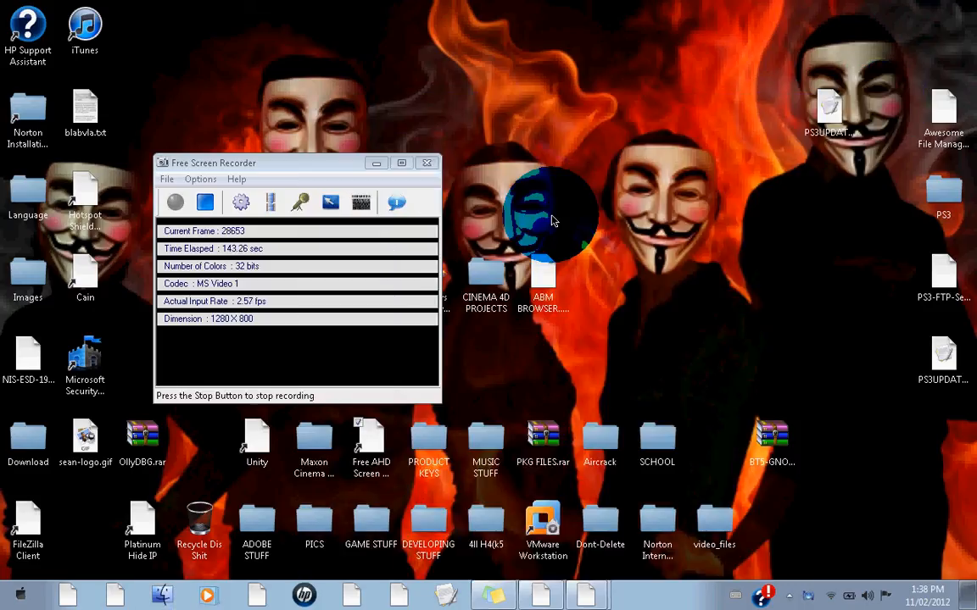